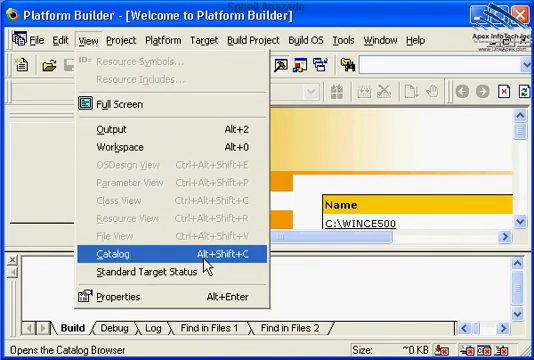
Open the Catalog window listing BSPs, Core OS, Device Drivers, Platform Manager and Third Party.
{"action": "left_click", "coordinate": [105, 256]}
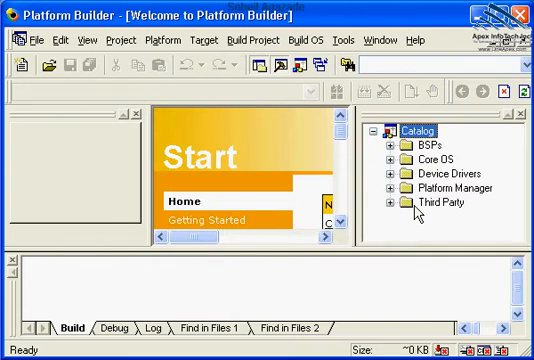
Open the catalog Find dialog from the Catalog window's context menu.
{"action": "right_click", "coordinate": [407, 130]}
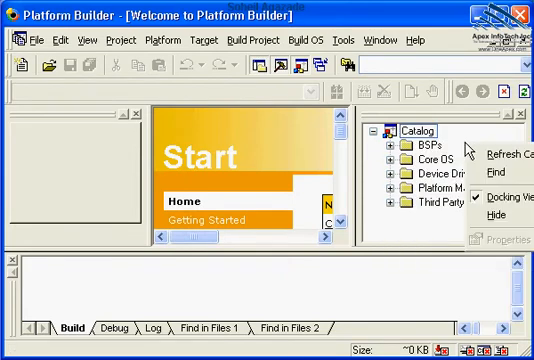
{"action": "left_click", "coordinate": [495, 170]}
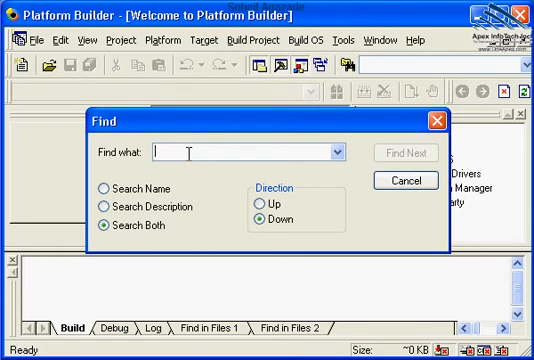
Search the catalog for 'ICOP' to reveal the ICOP_Vortex86_50 BSP.
{"action": "type", "text": "ICOP"}
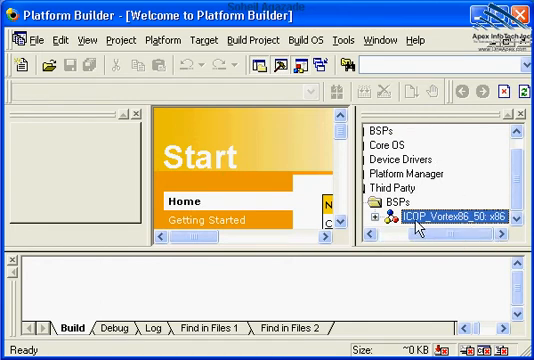
{"action": "mouse_move", "coordinate": [440, 225]}
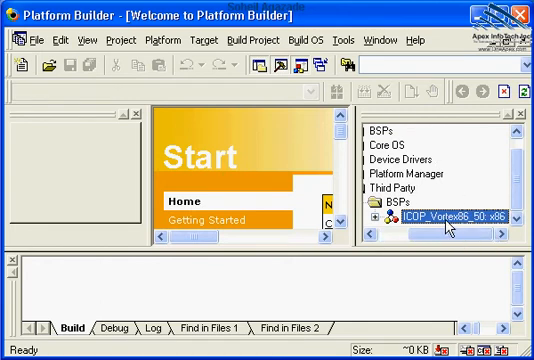